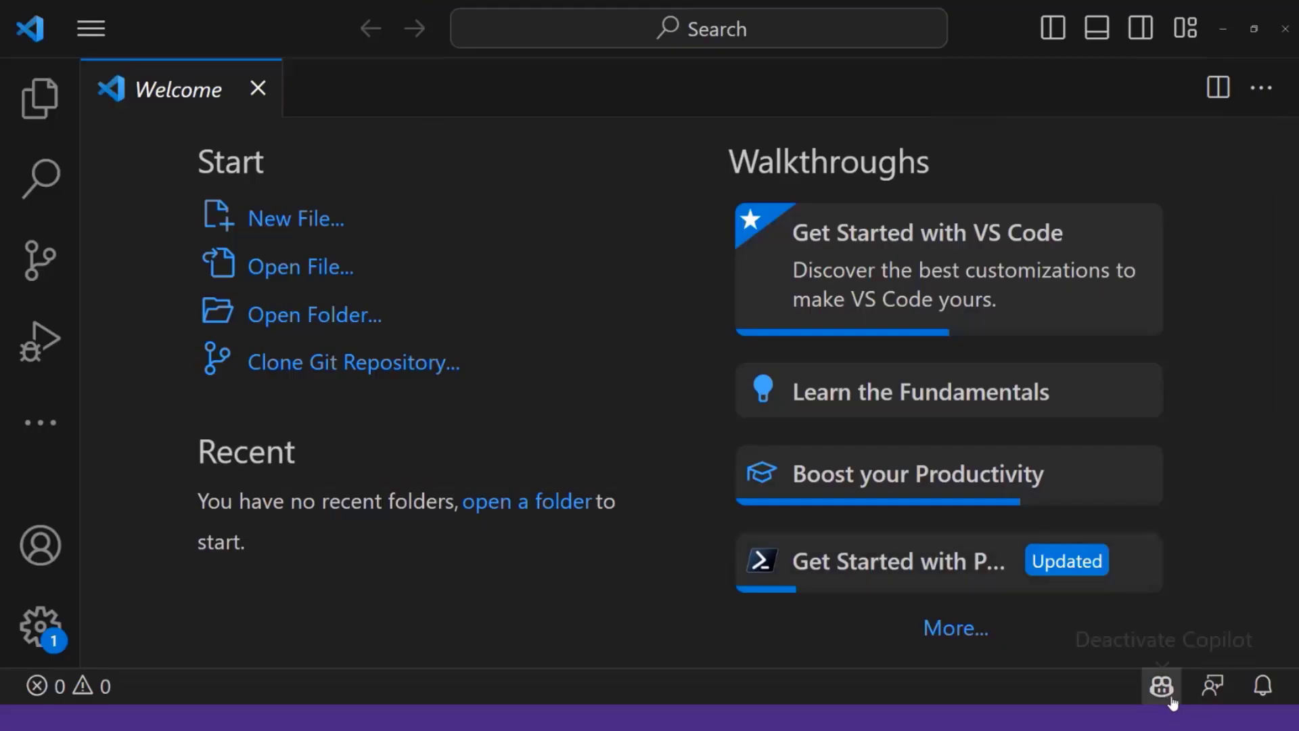
mouse_move(170, 345)
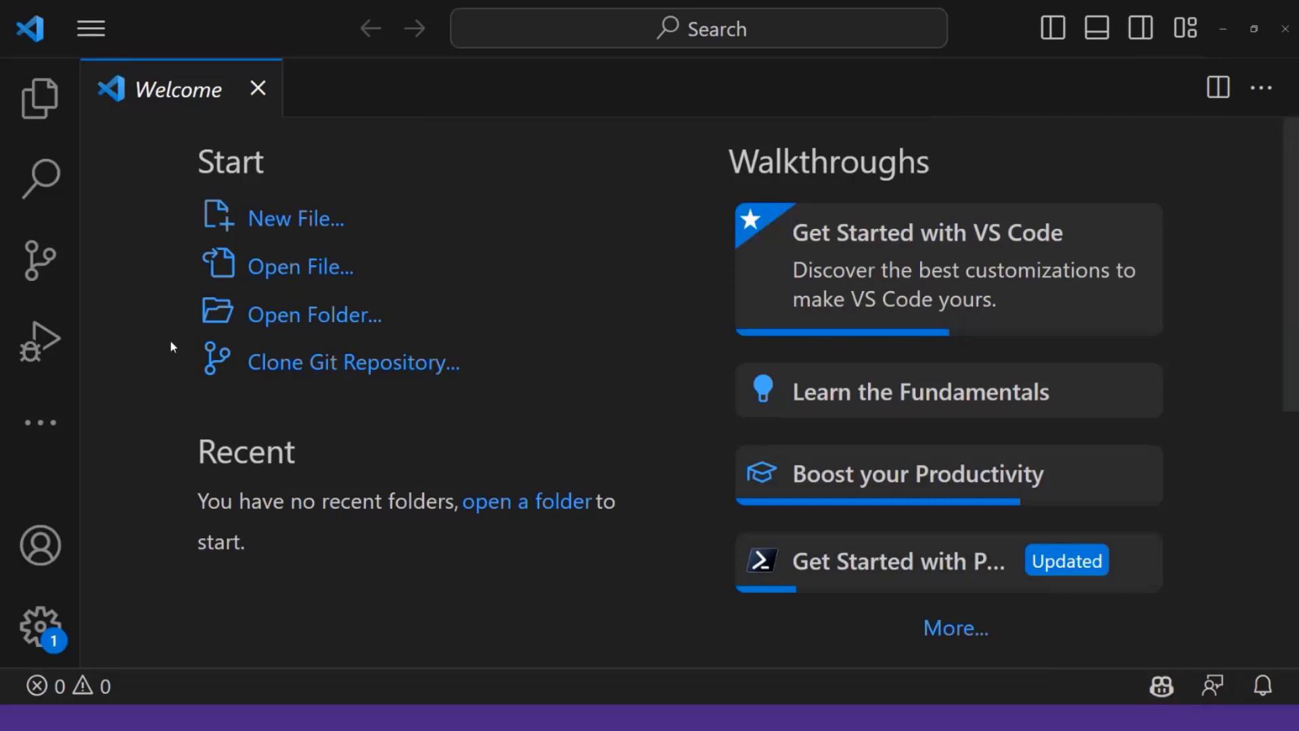
- Search the Extensions view for 'cop' to confirm GitHub Copilot is installed
left_click(39, 341)
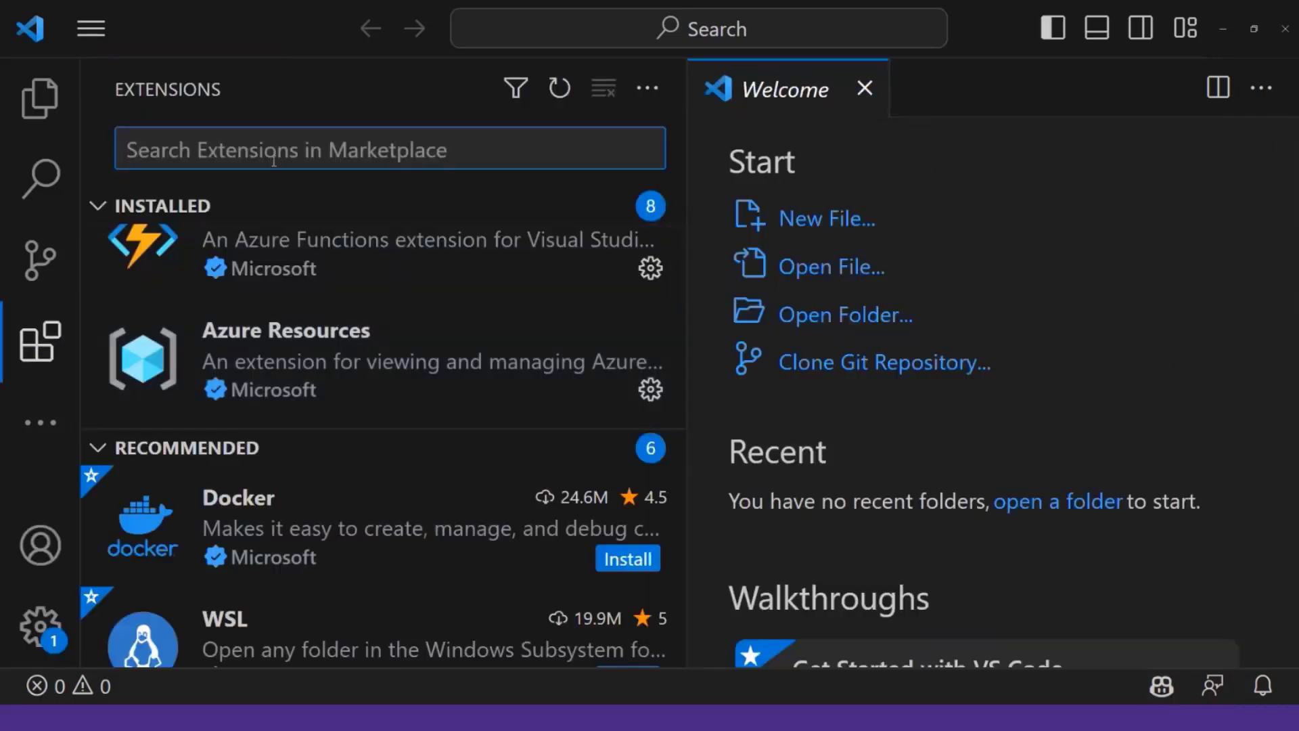
type("cop")
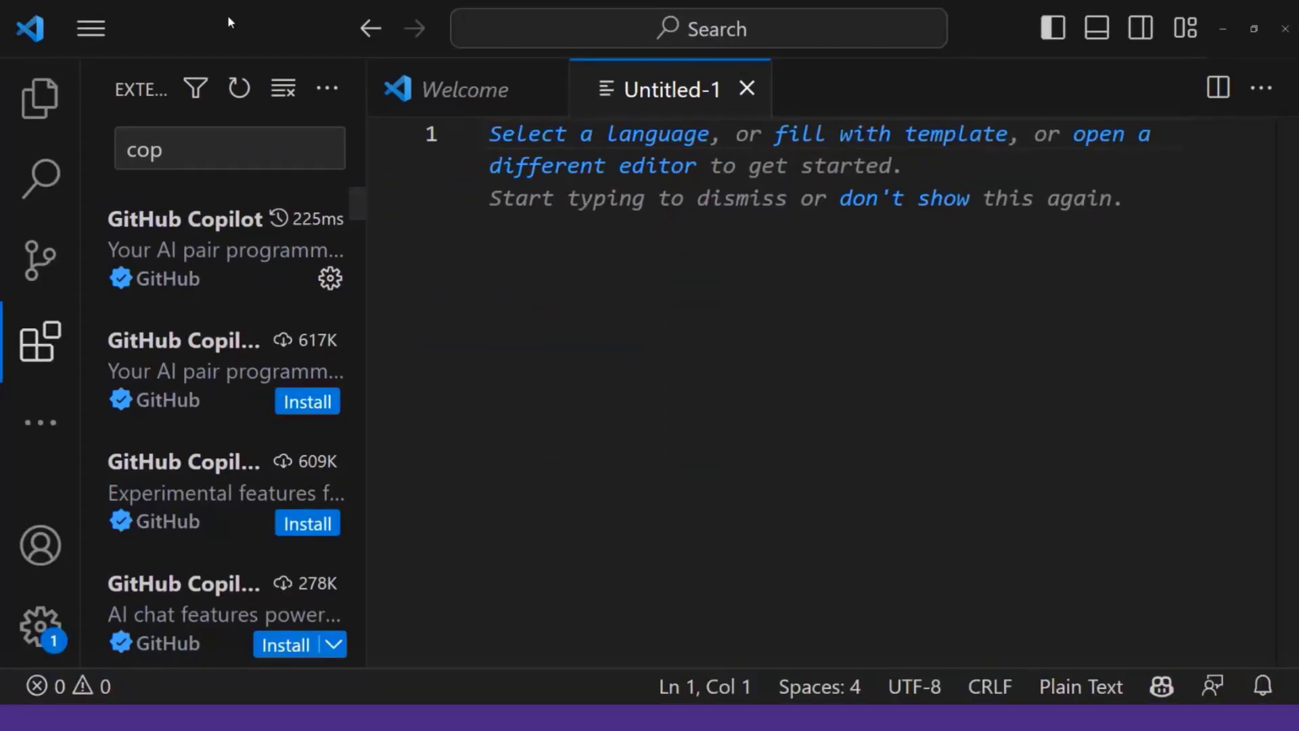
mouse_move(38, 97)
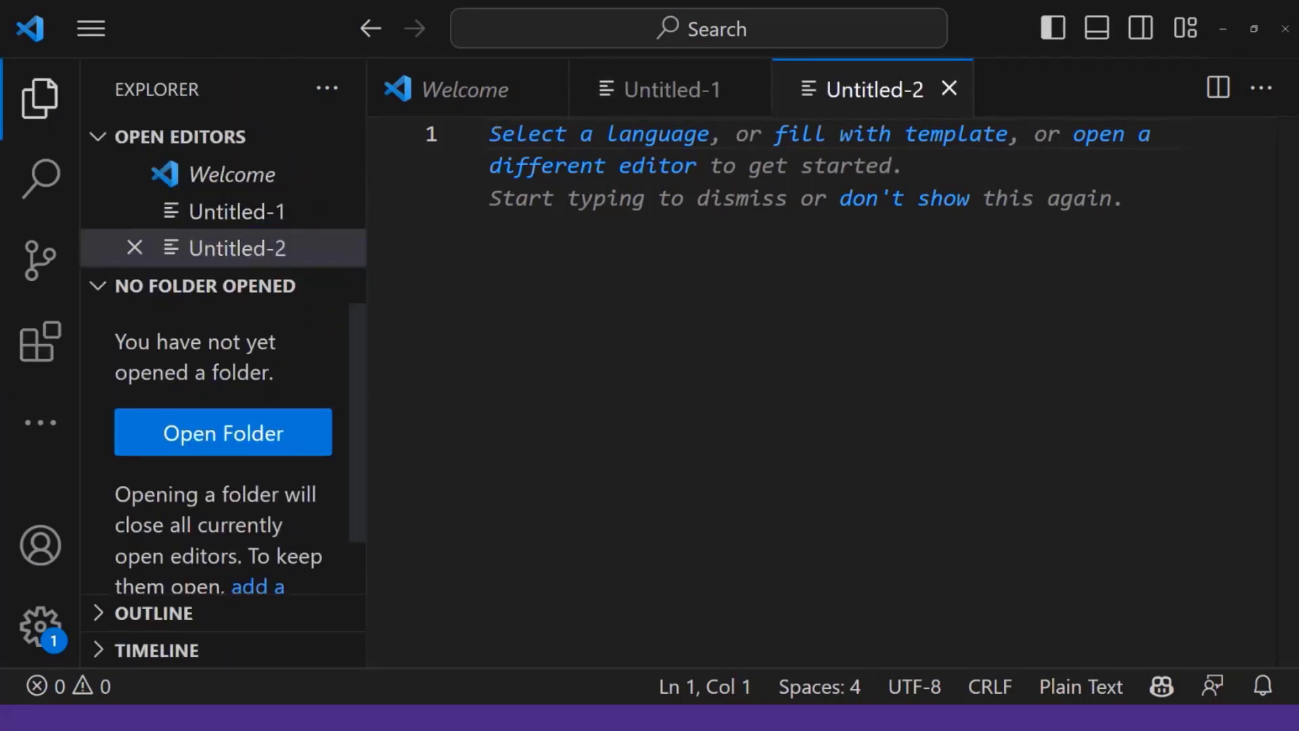
- Set the untitled file's language mode to PowerShell and hide the terminal panel
left_click(1080, 686)
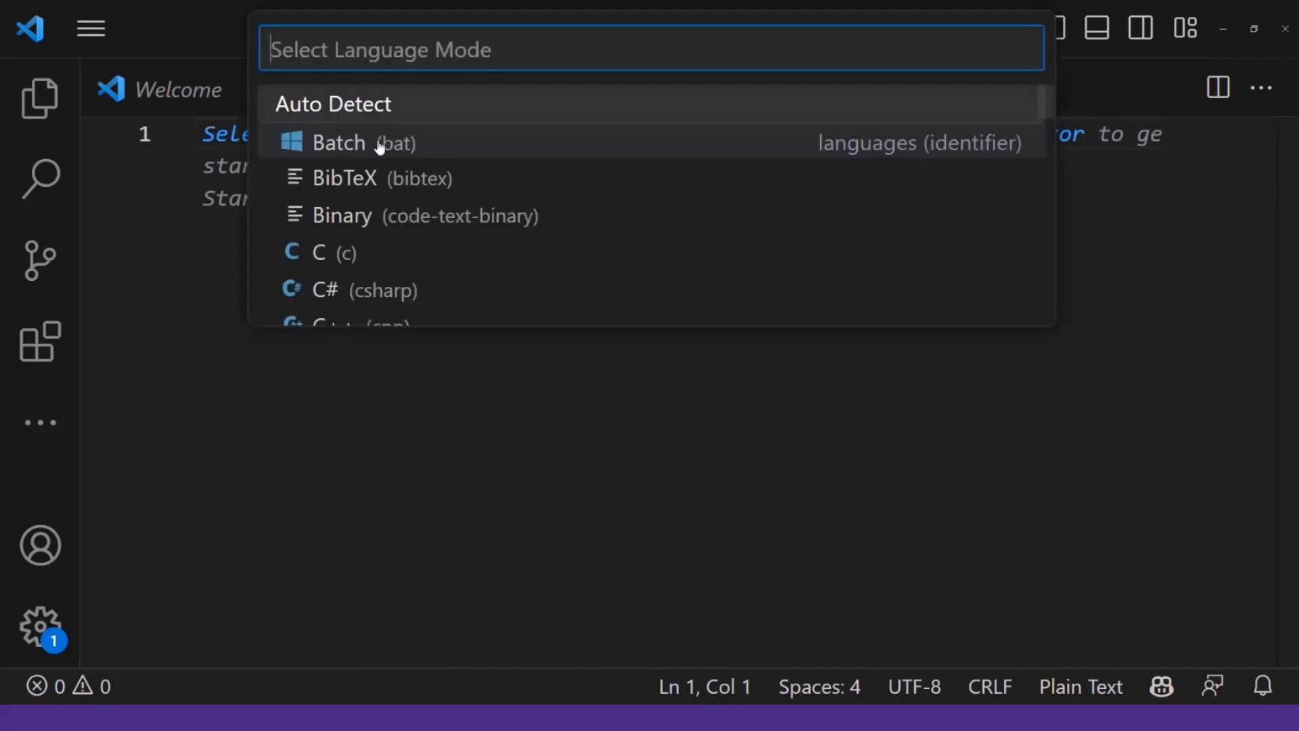
type("power")
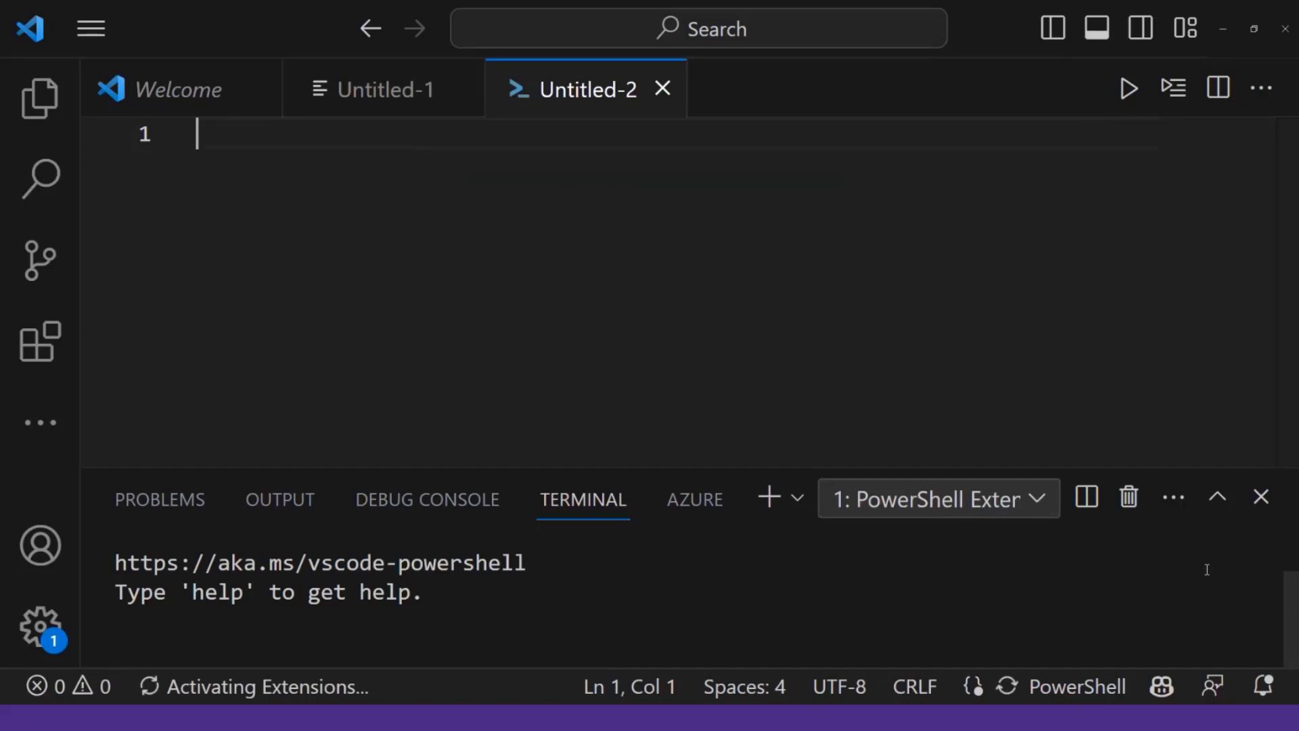
left_click(1260, 497)
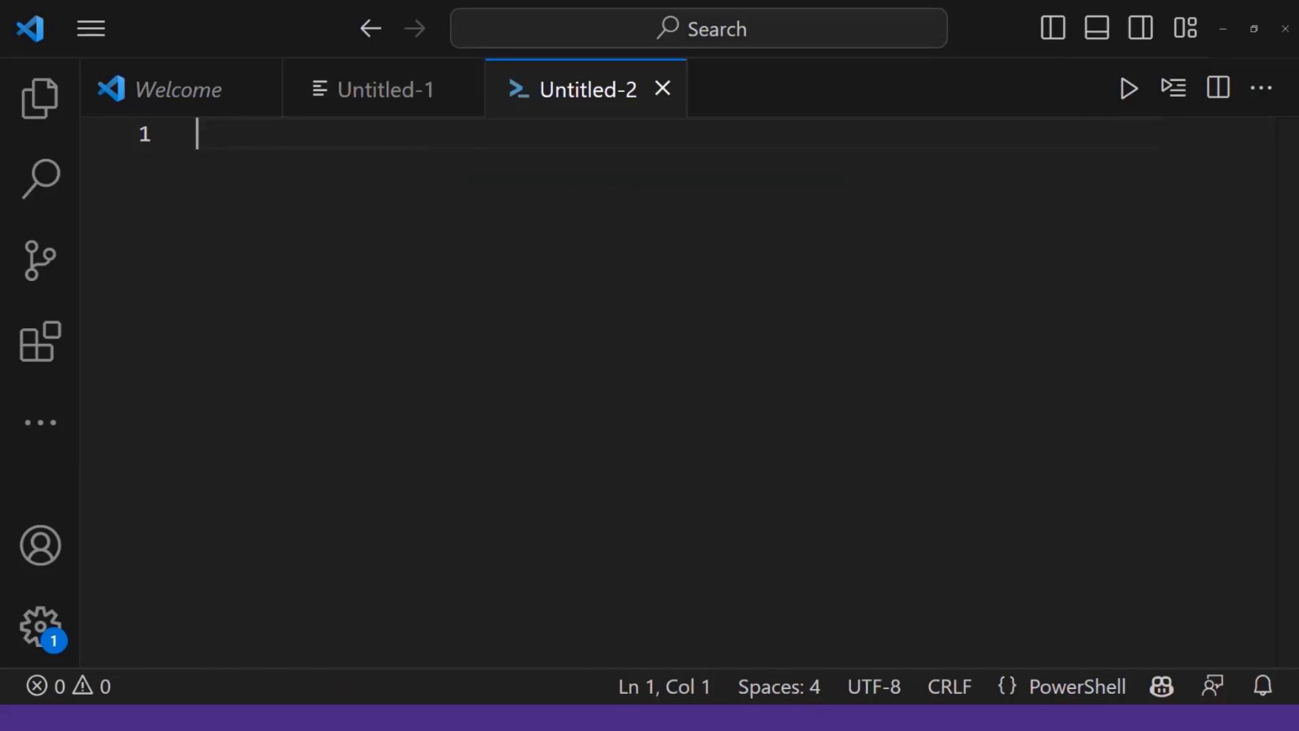
- Write the comment '# COnnect to sharepoint online with pnp.powershell' and start a second comment line
type("#")
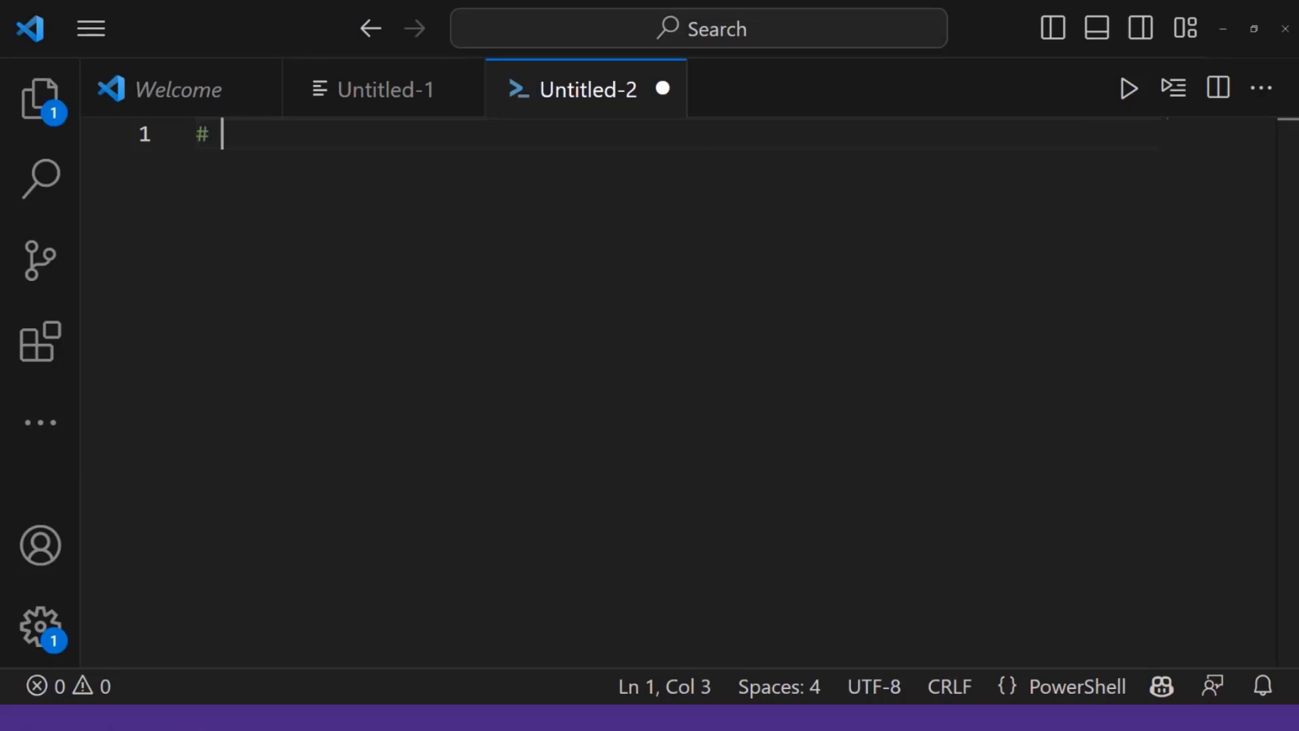
type("Onnect to sharep")
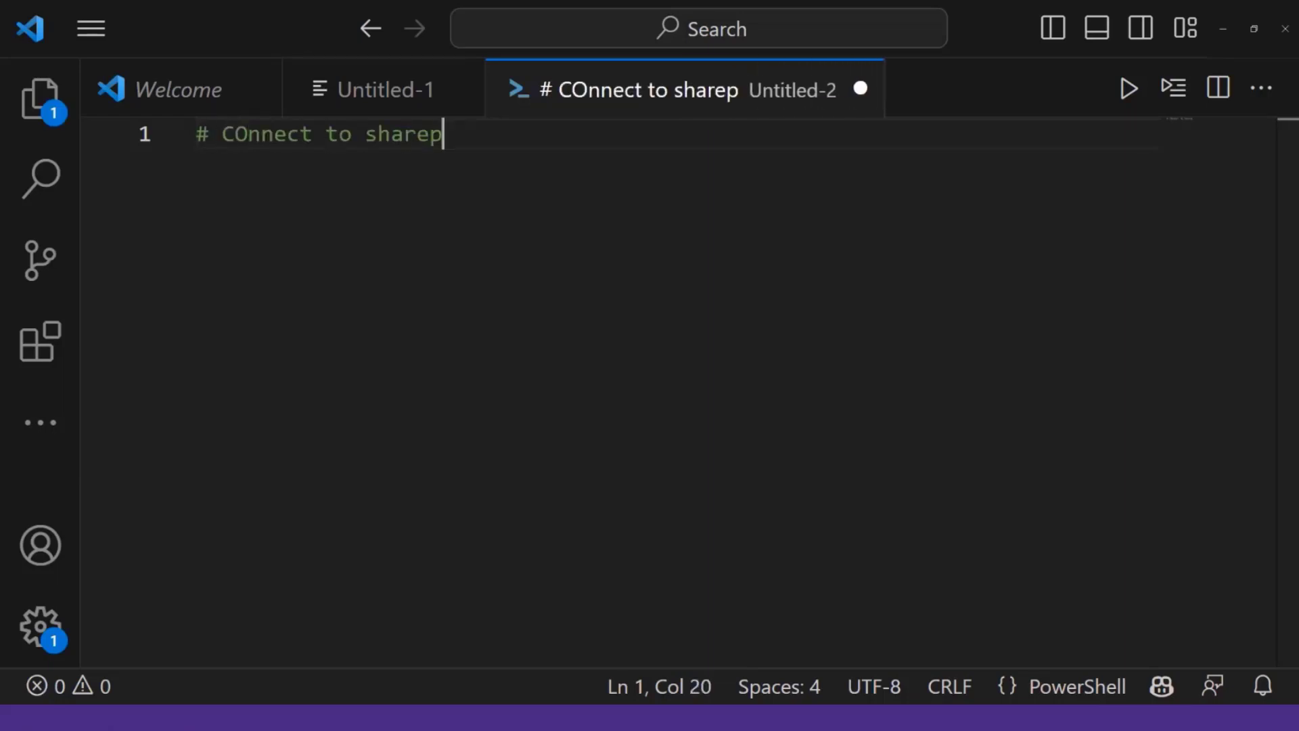
type("oint o")
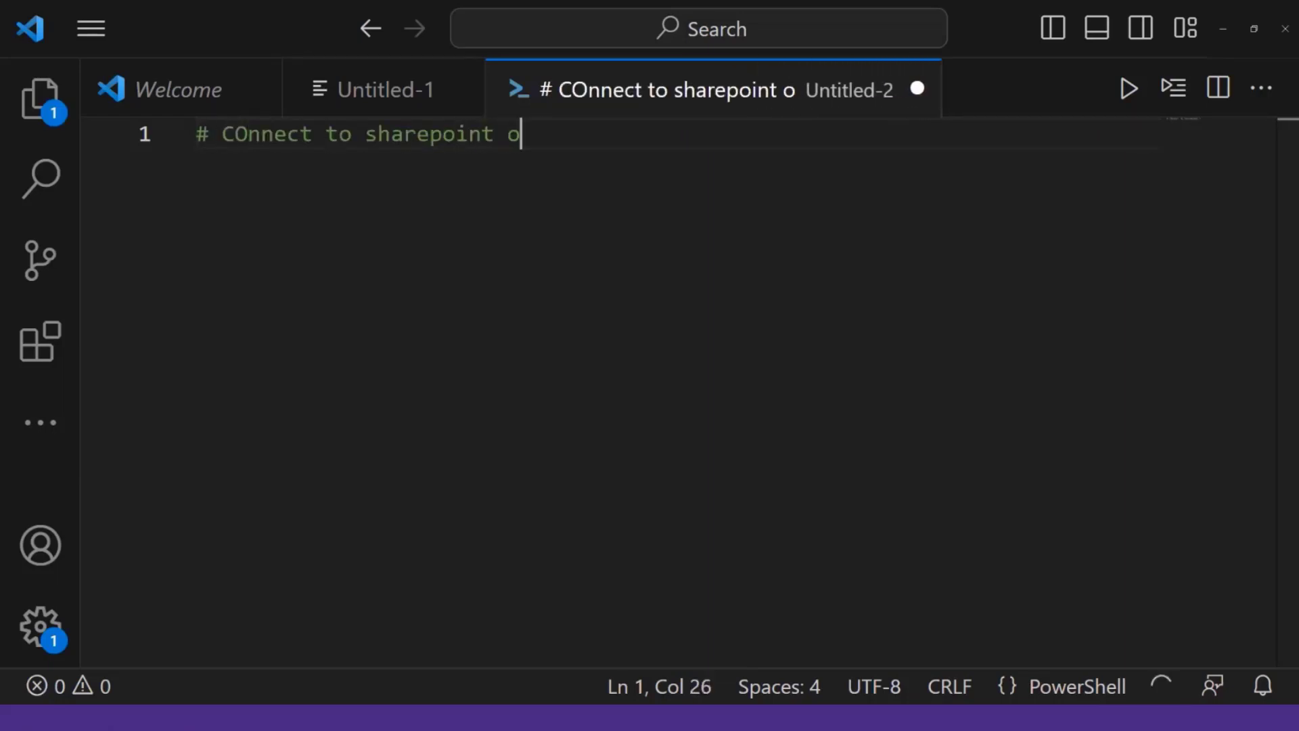
type("nline iw")
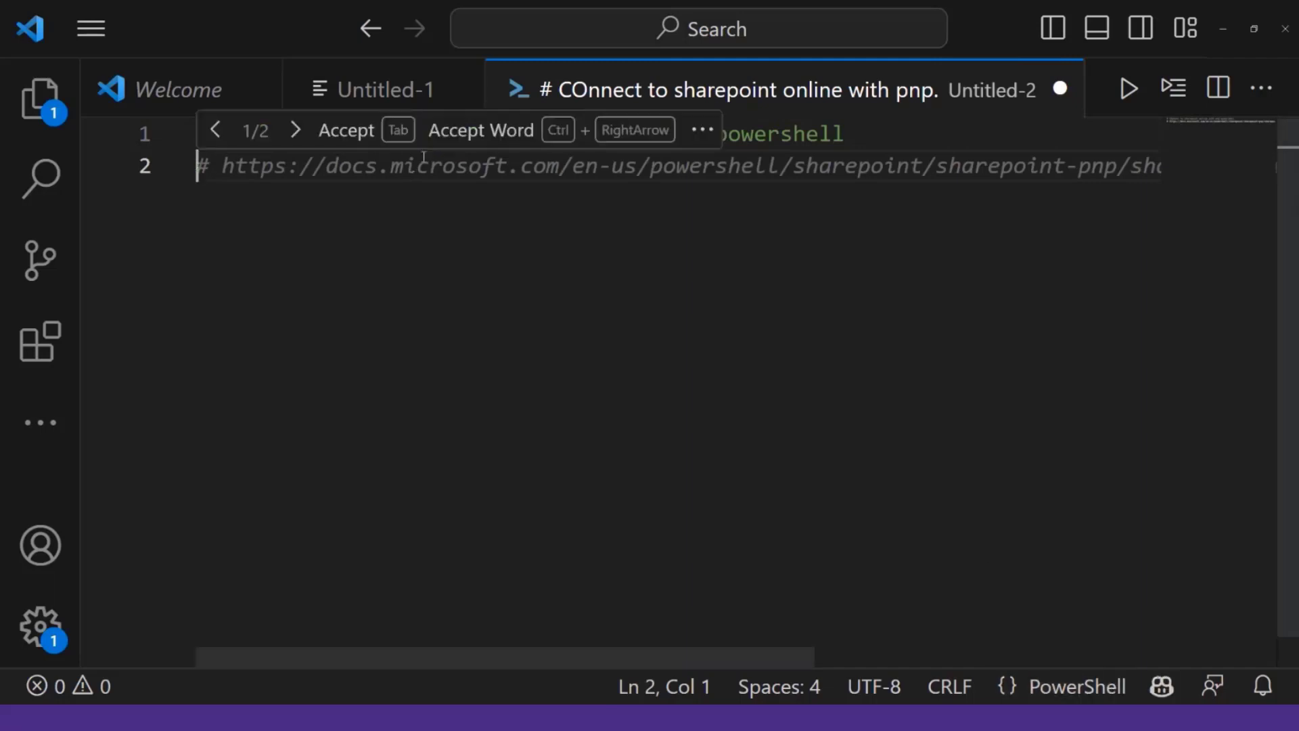
mouse_move(496, 276)
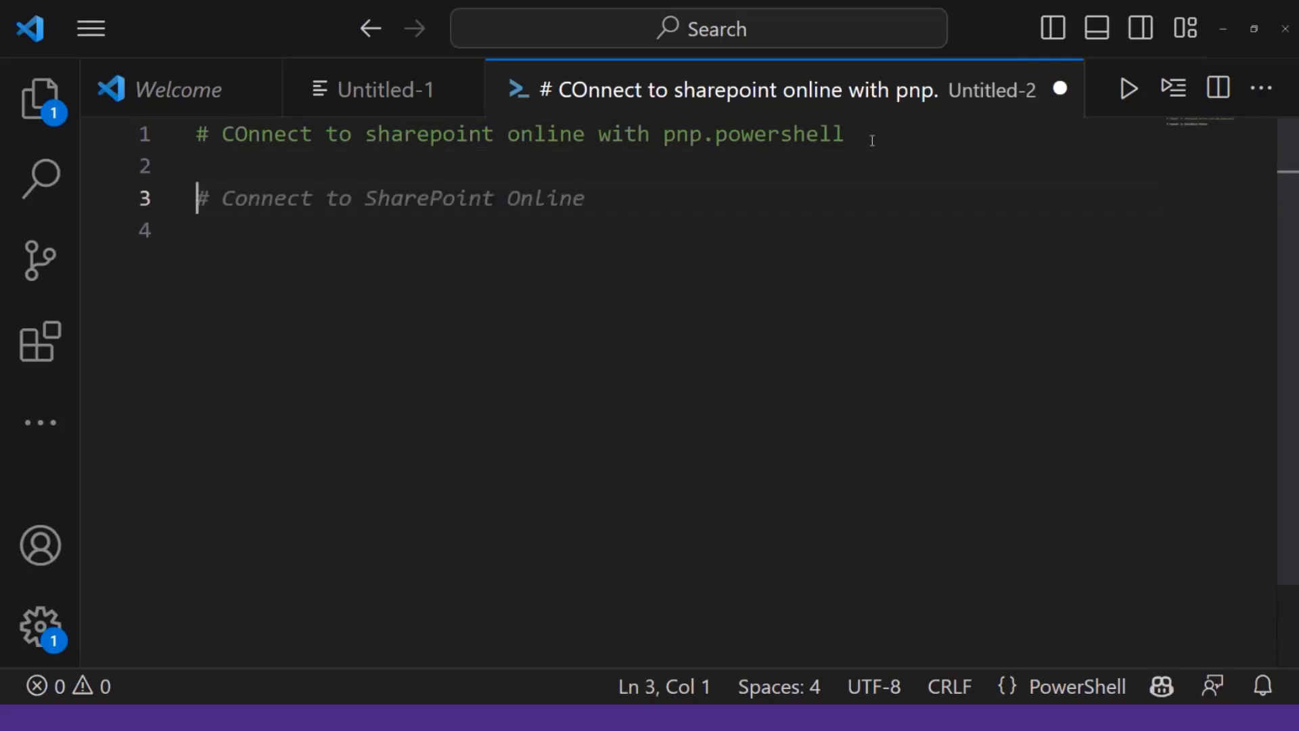
type("#")
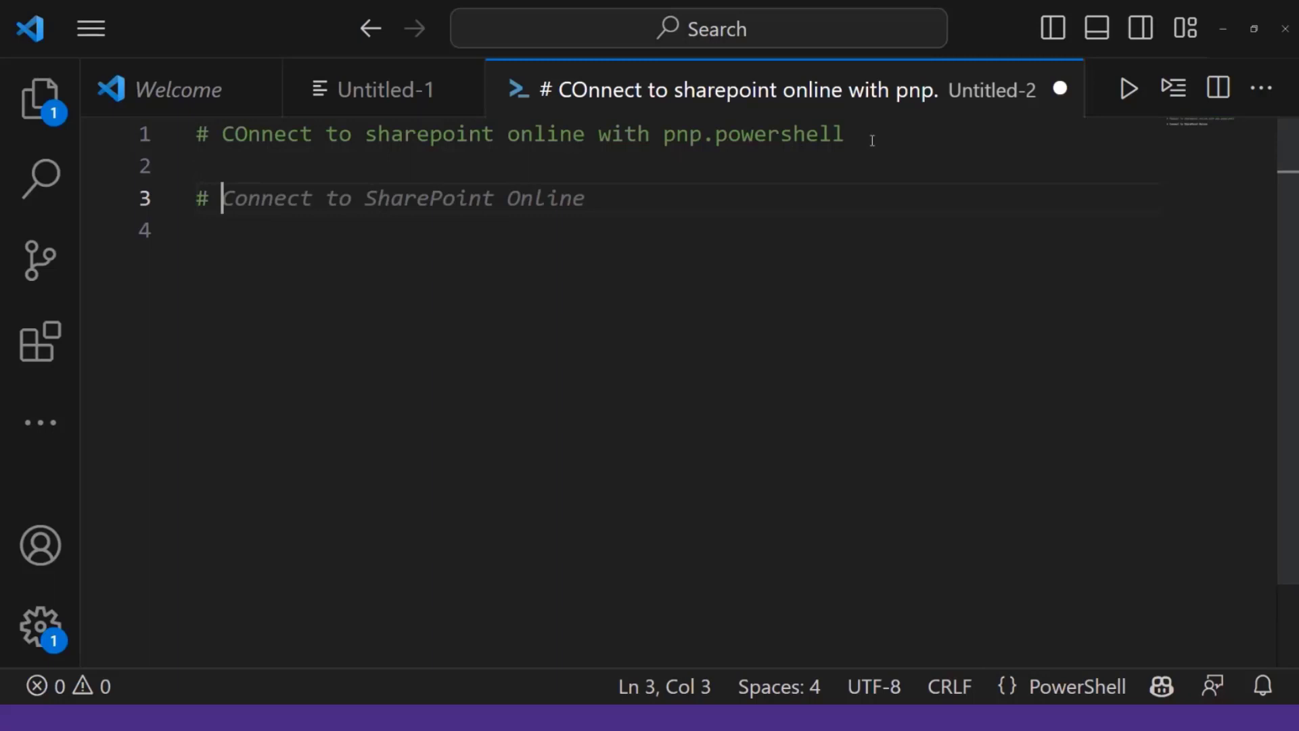
- Add comments for getting all non-hidden lists in a SharePoint site, accepting '$lists = Get-PnPList'
type("get all the lists")
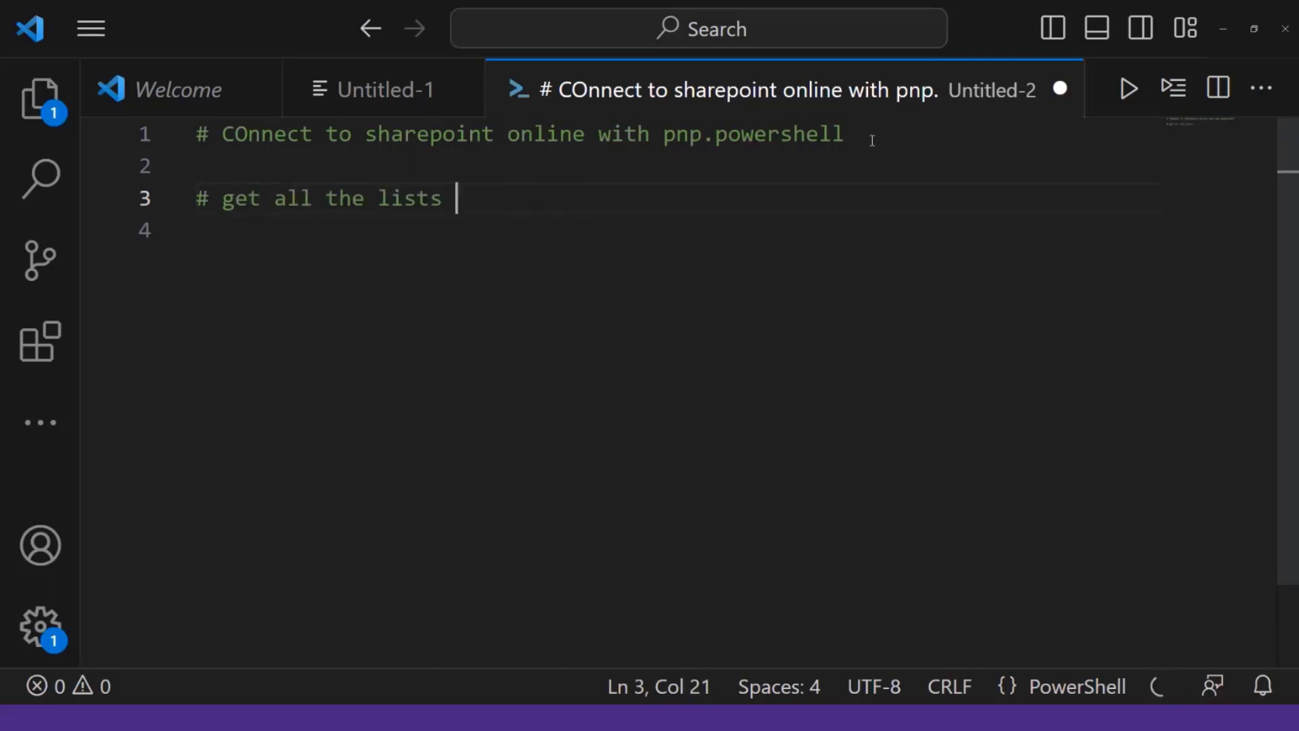
type("in a shwera")
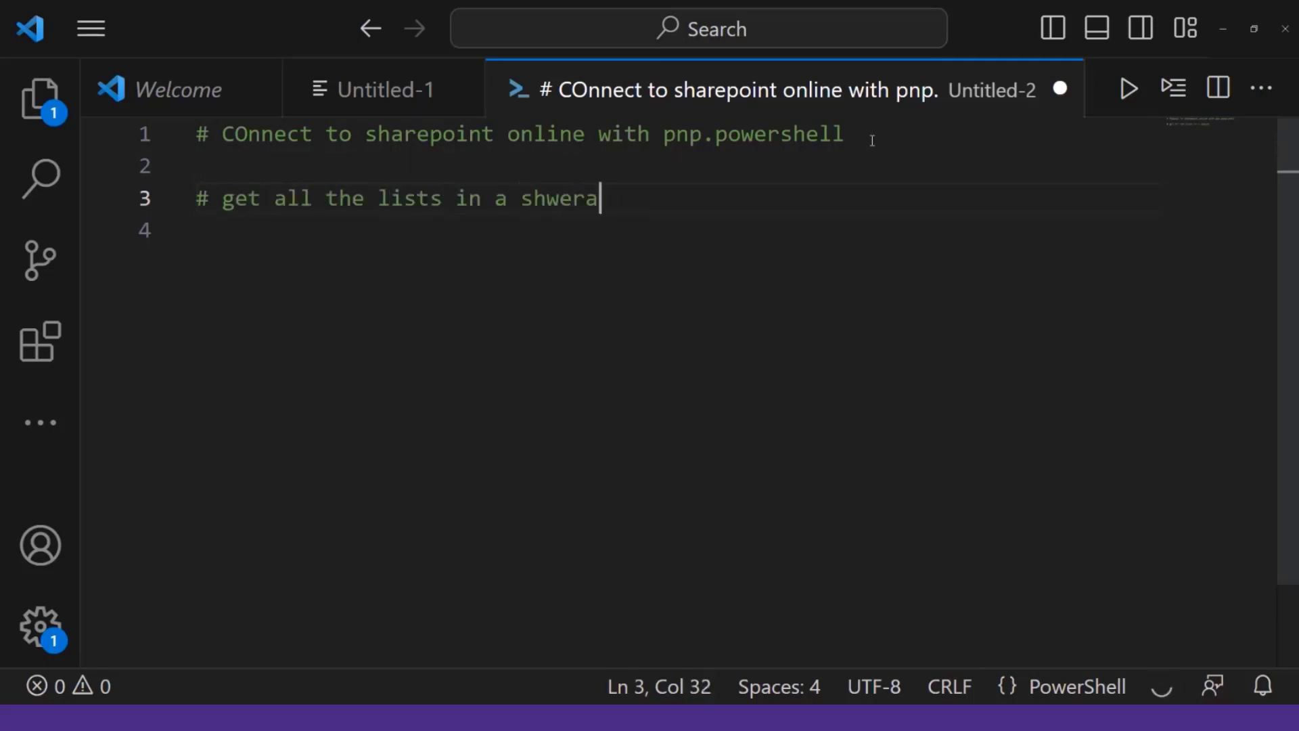
type("sharepoint lis")
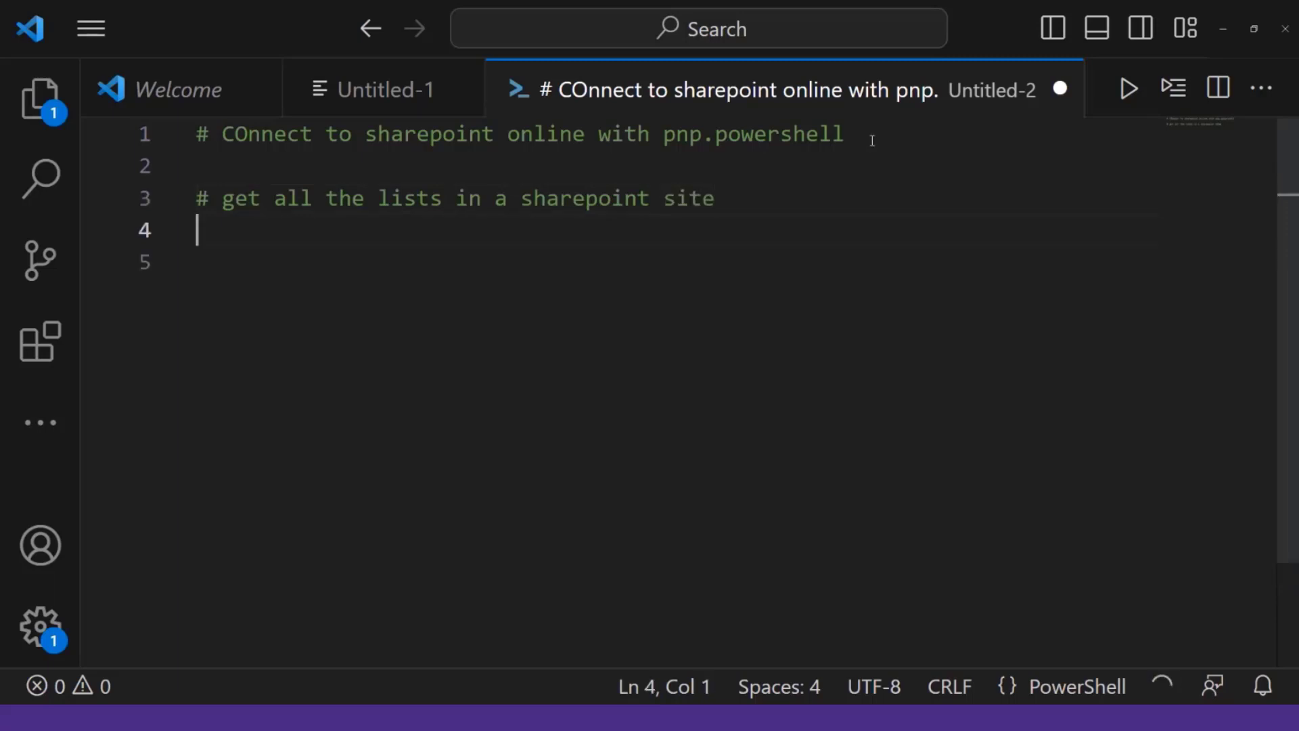
type("$lists = Get-PnPList")
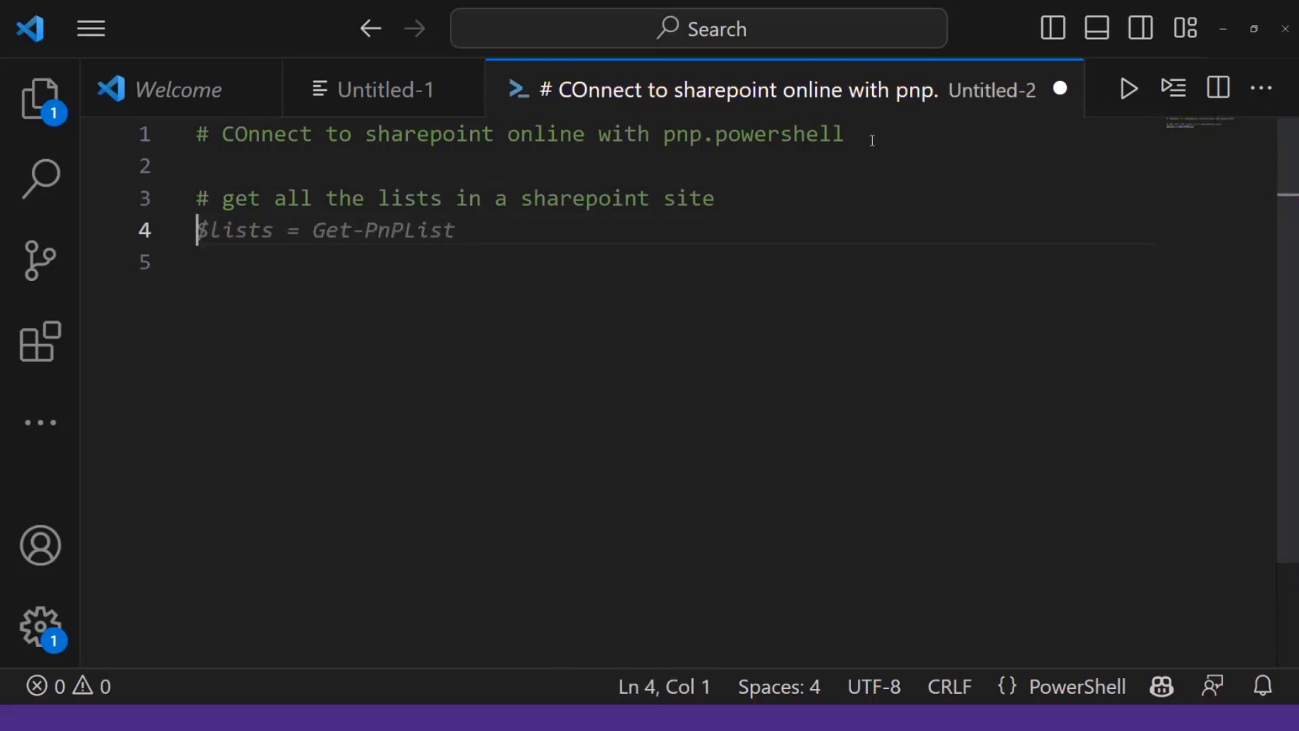
type("non")
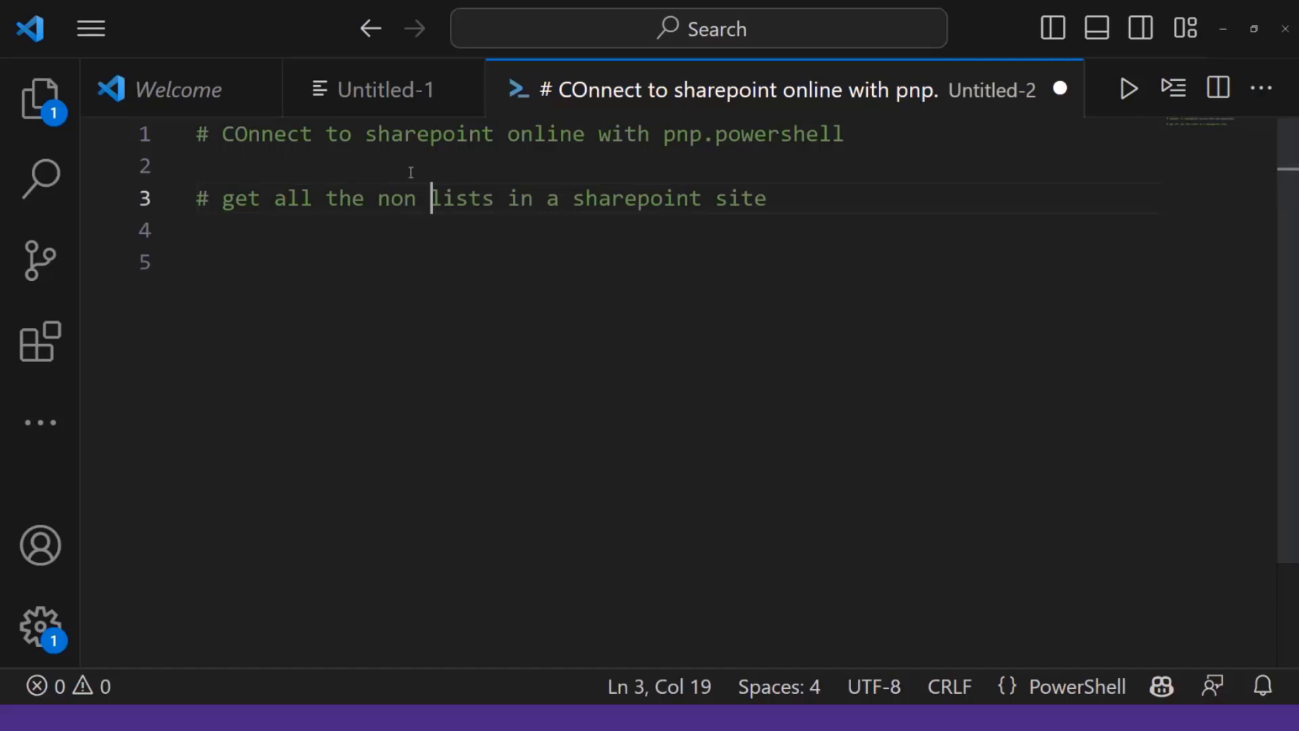
type("hidden")
left_click(674, 261)
type("# List the lists in order of how many items they have")
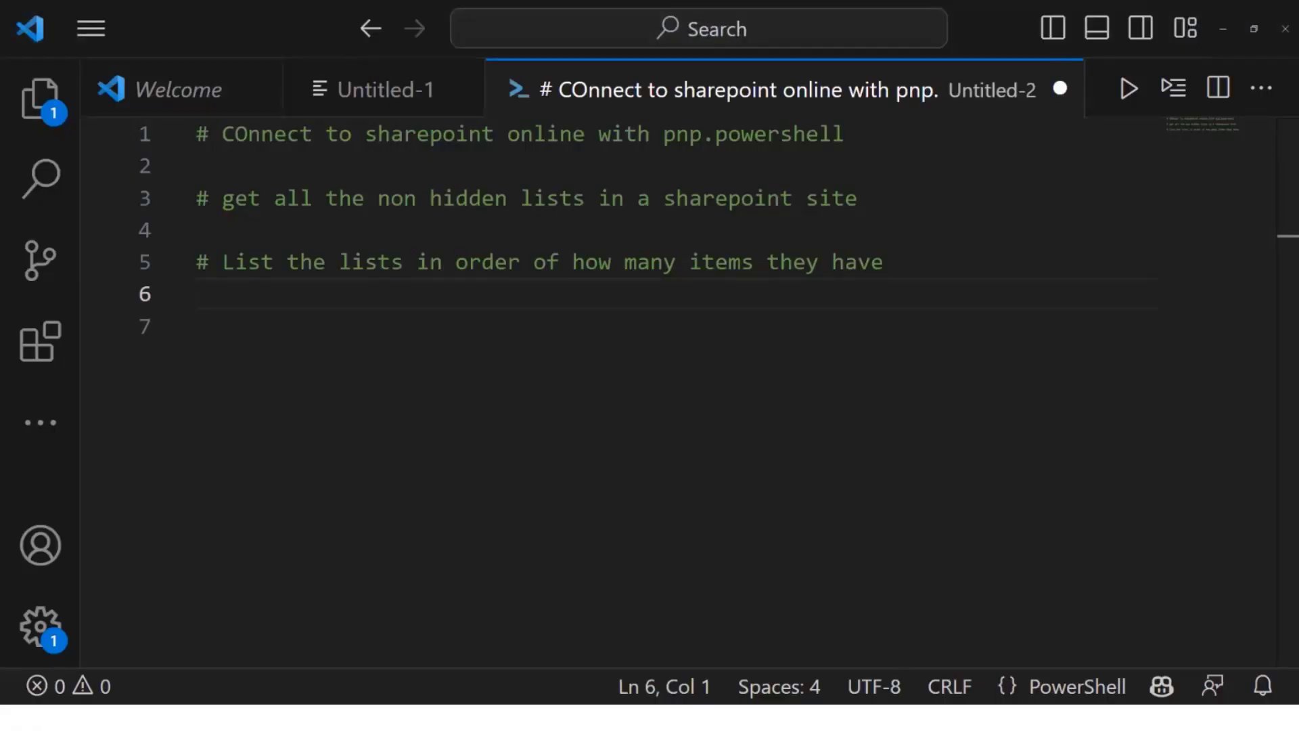
- Switch to the PowerPoint deck and minimize it to reveal the ChatGPT browser
left_click(583, 718)
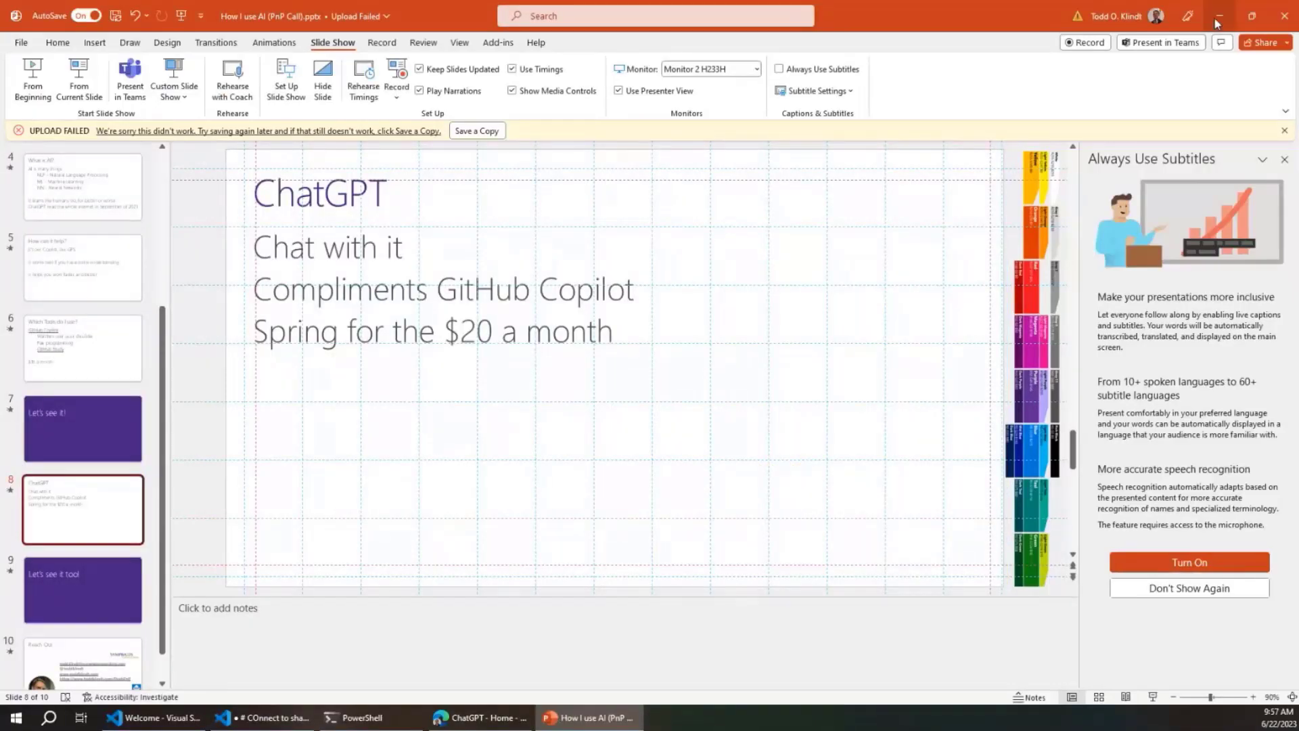
left_click(479, 717)
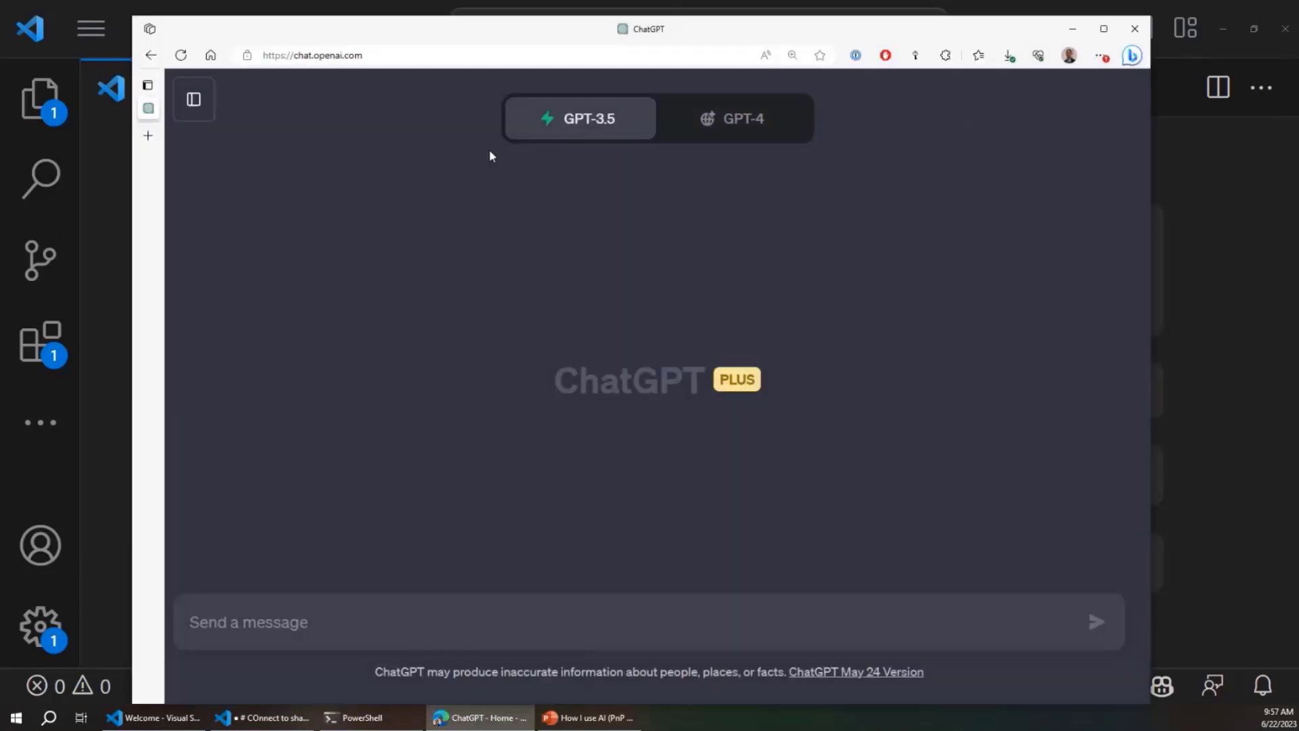
- On GPT-4, send a prompt for a 'Fix-SharePoint' PnP.PowerShell function that creates the ShaneStinks list if missing
left_click(733, 118)
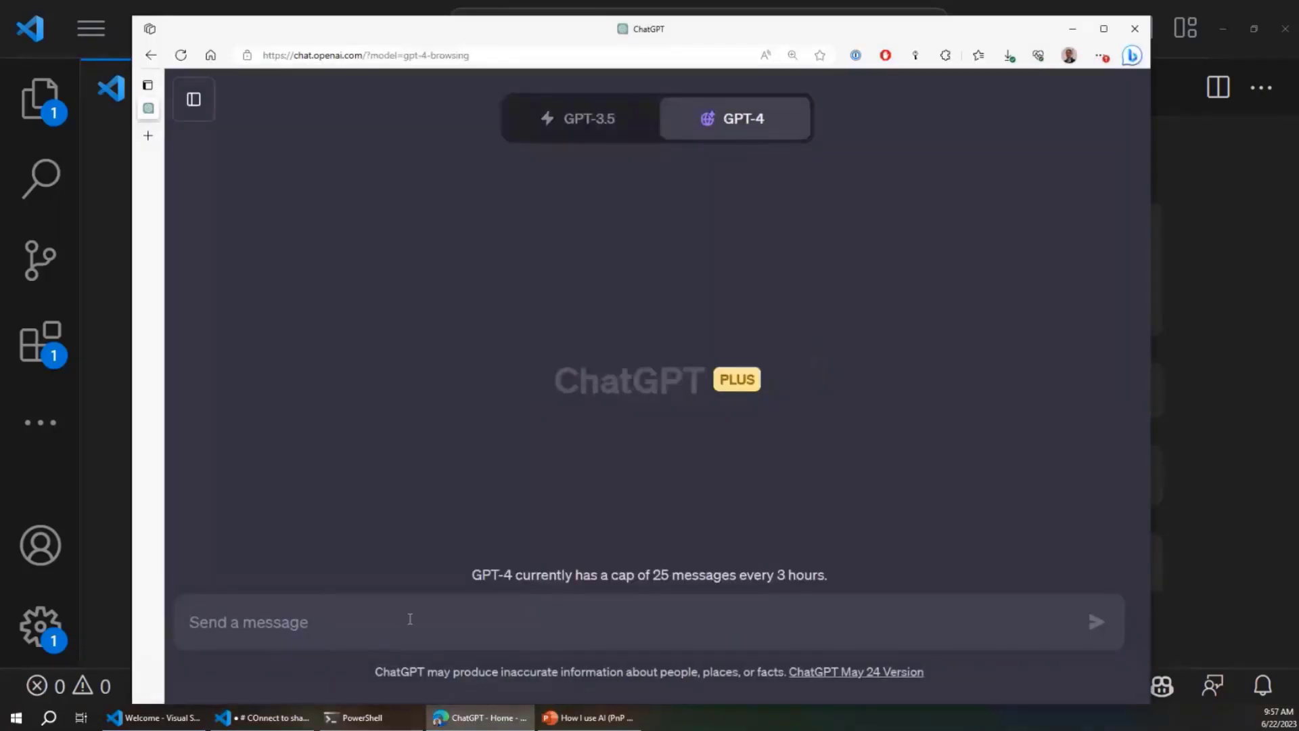
type("Write a function called \"Fix-SharePoint\" site using Pnp.PowerShell. Have it look for a list called \"ShaneStinks\" and create it if it's not there.")
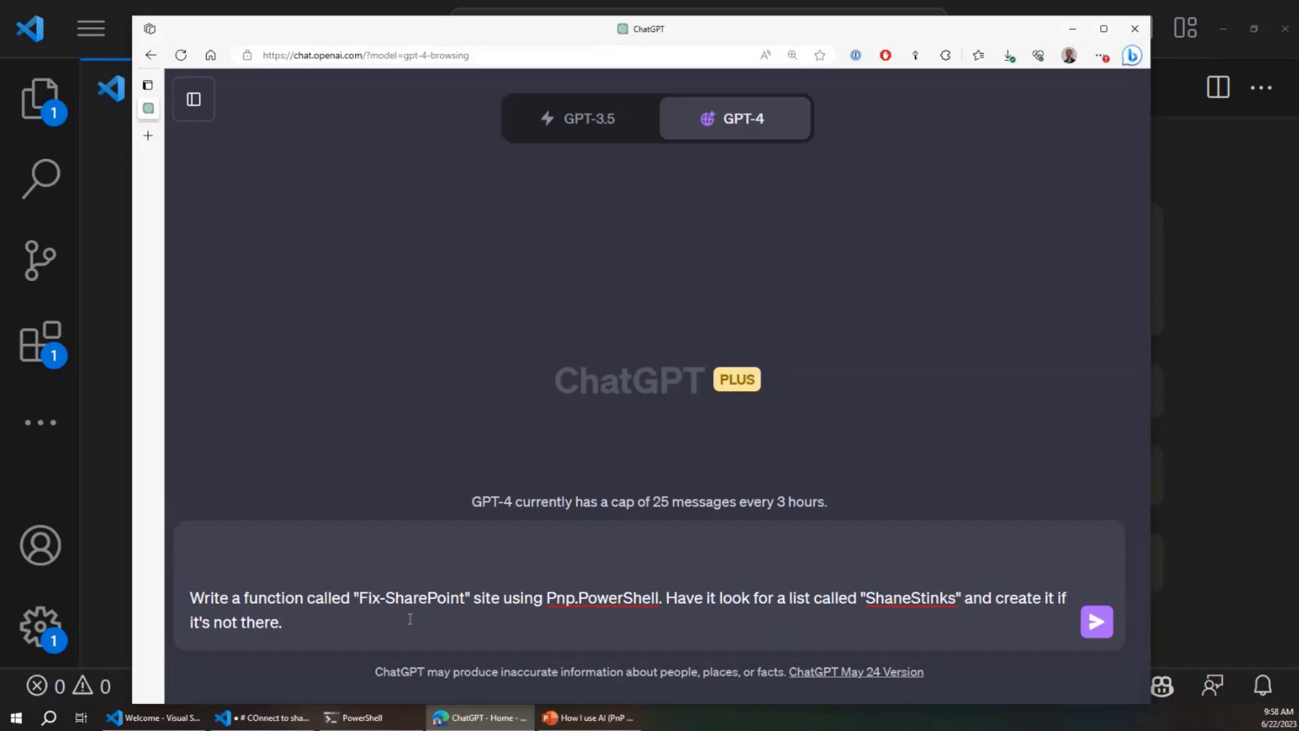
left_click(1096, 621)
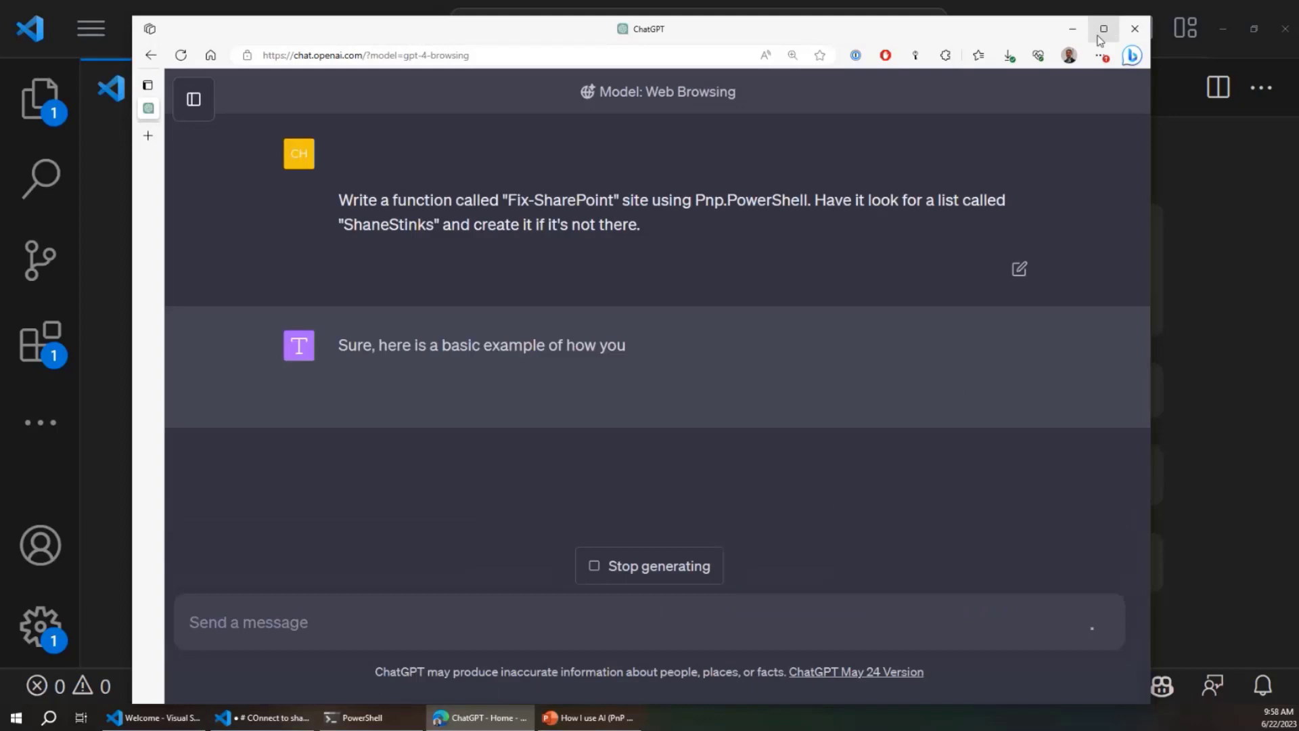
- Read through the generated Fix-SharePoint function full screen, stop generation, and return to the slides
left_click(1102, 28)
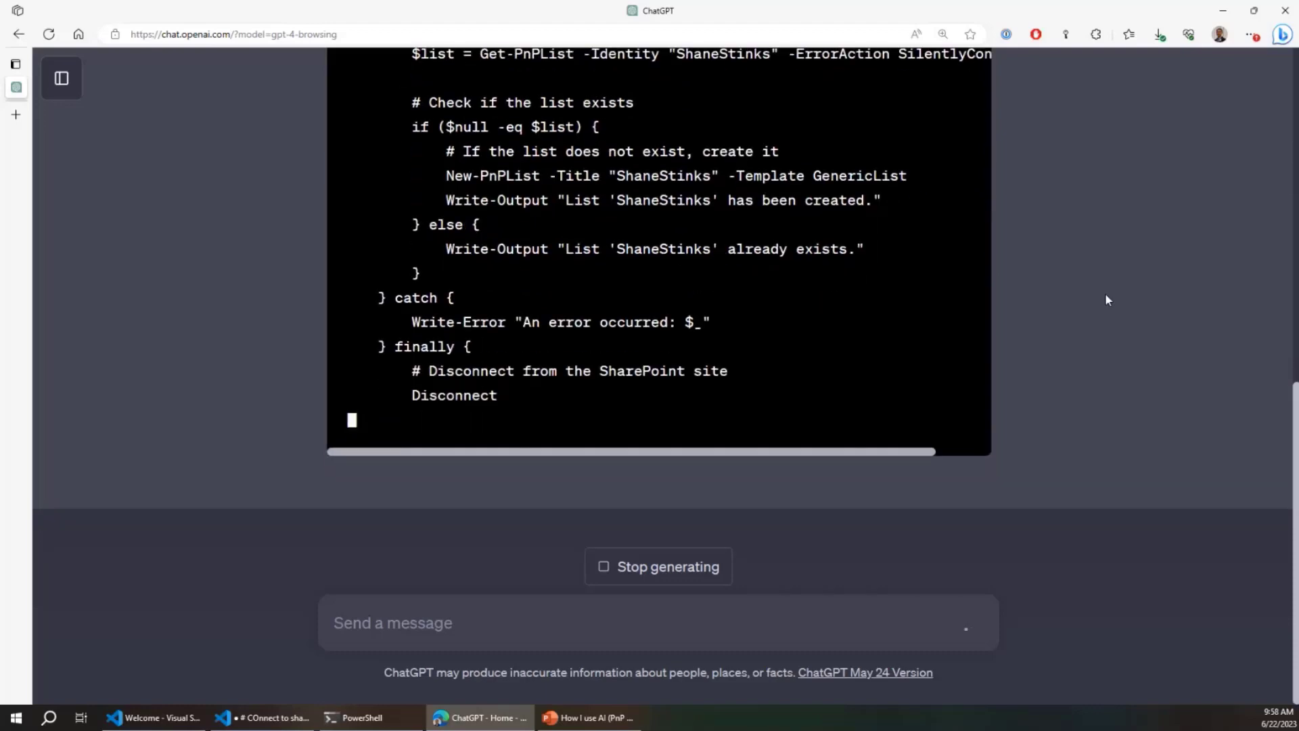
scroll("down", 3)
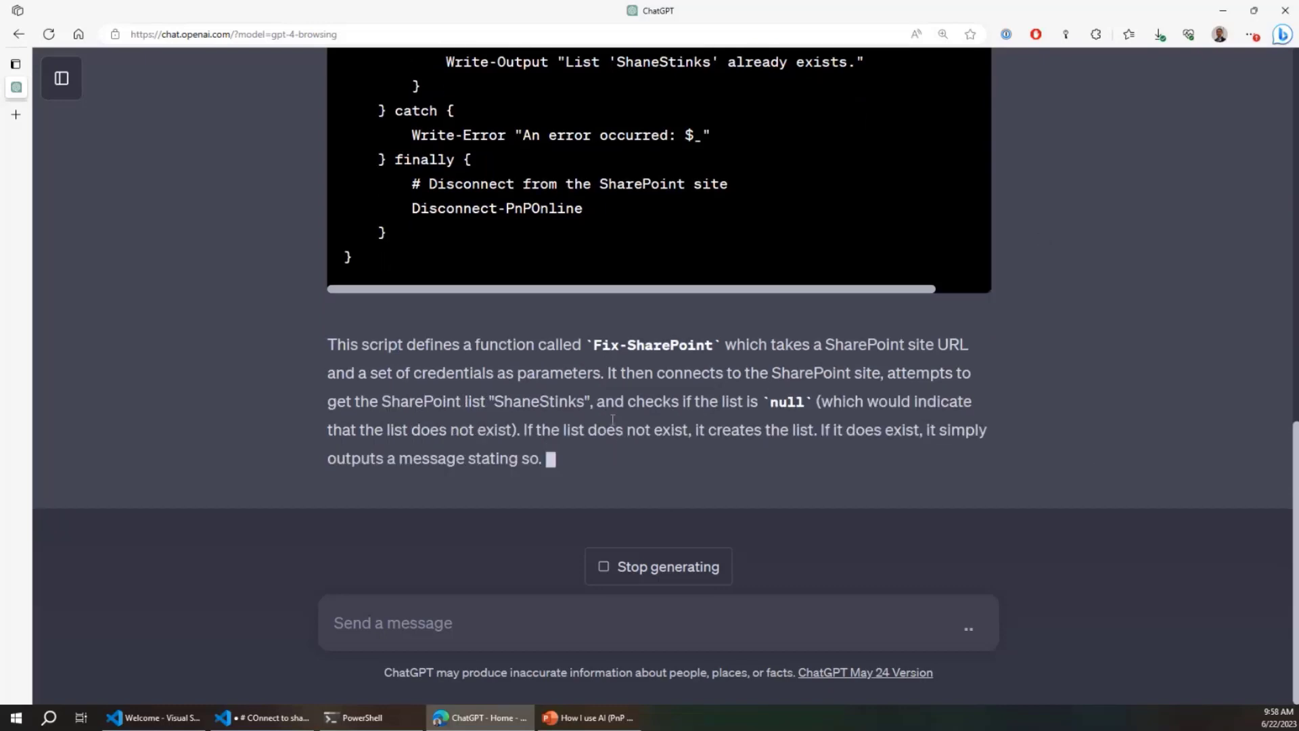
scroll("up", 3)
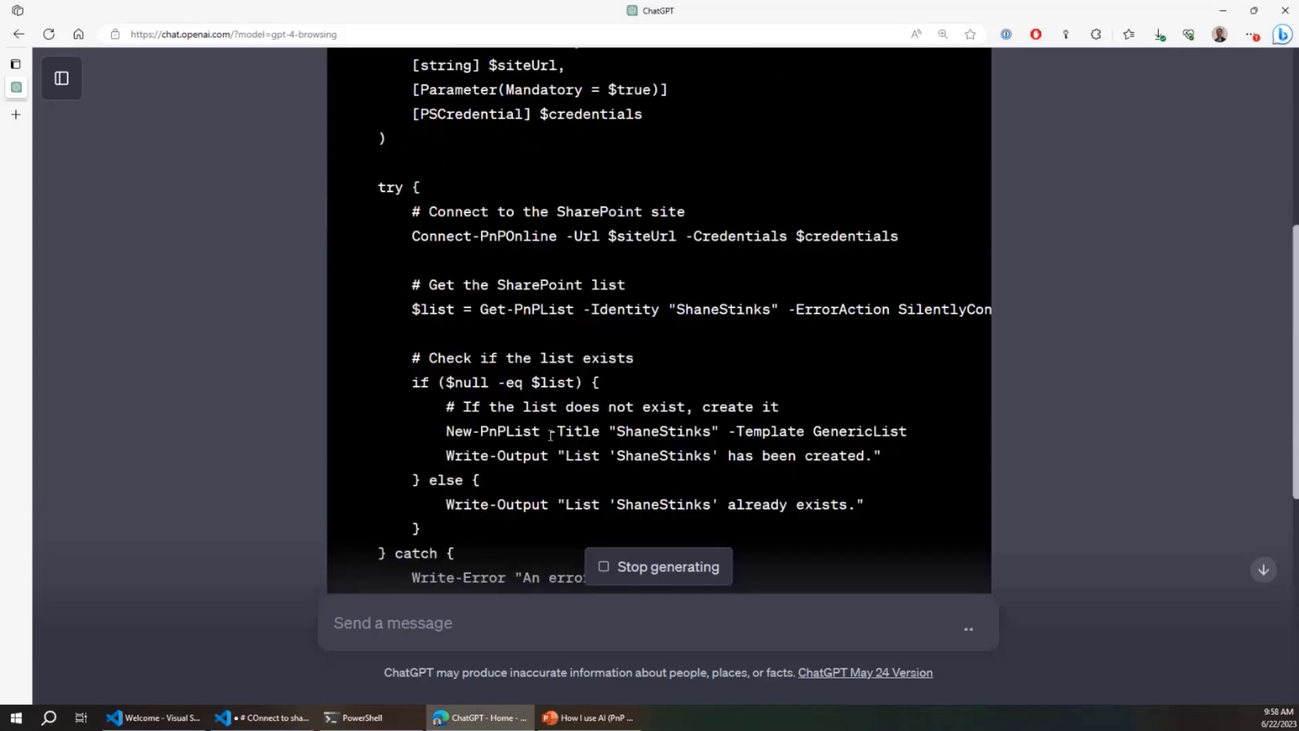
scroll("up", 3)
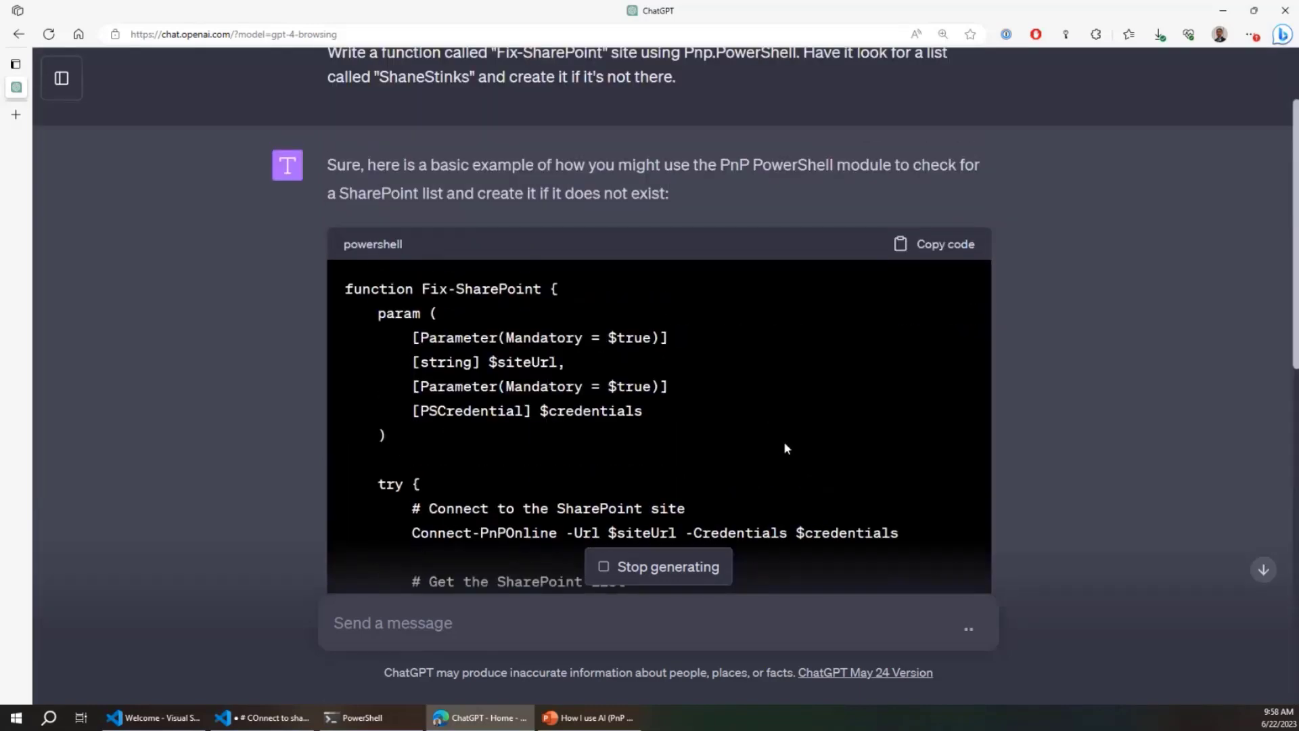
scroll("down", 3)
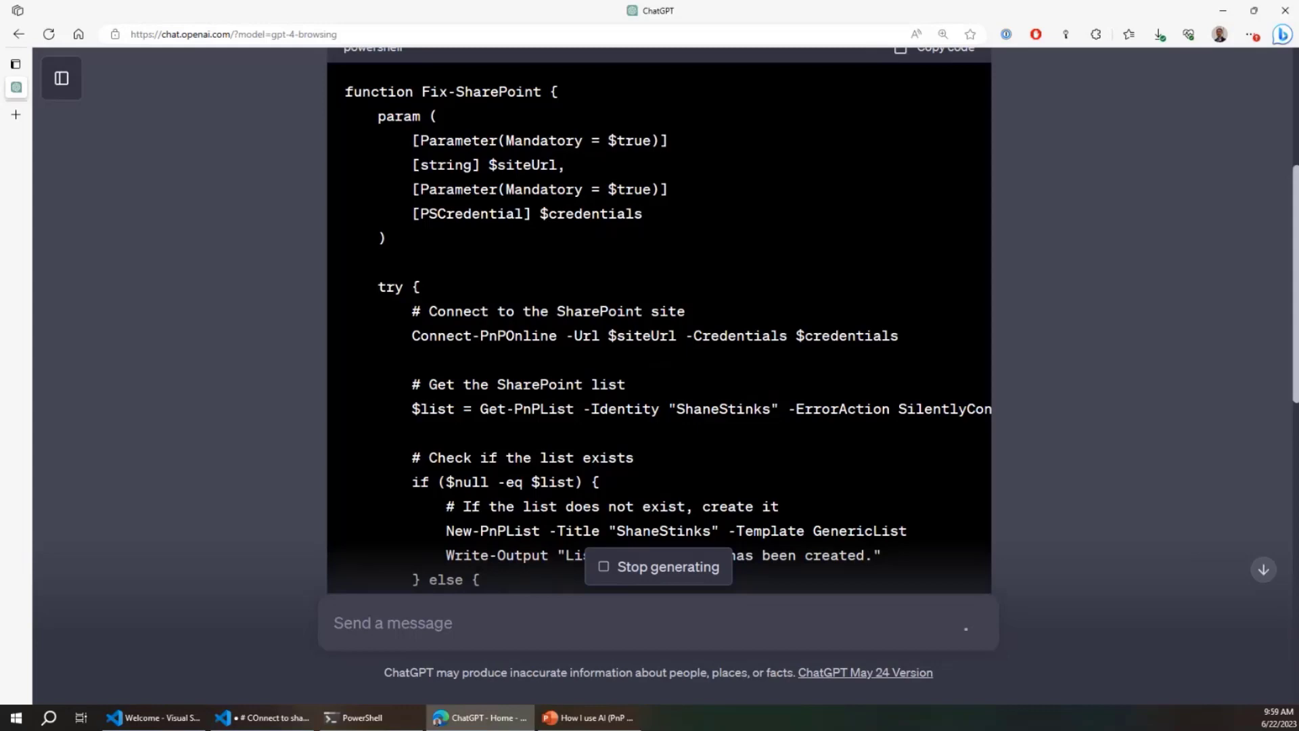
left_click(658, 566)
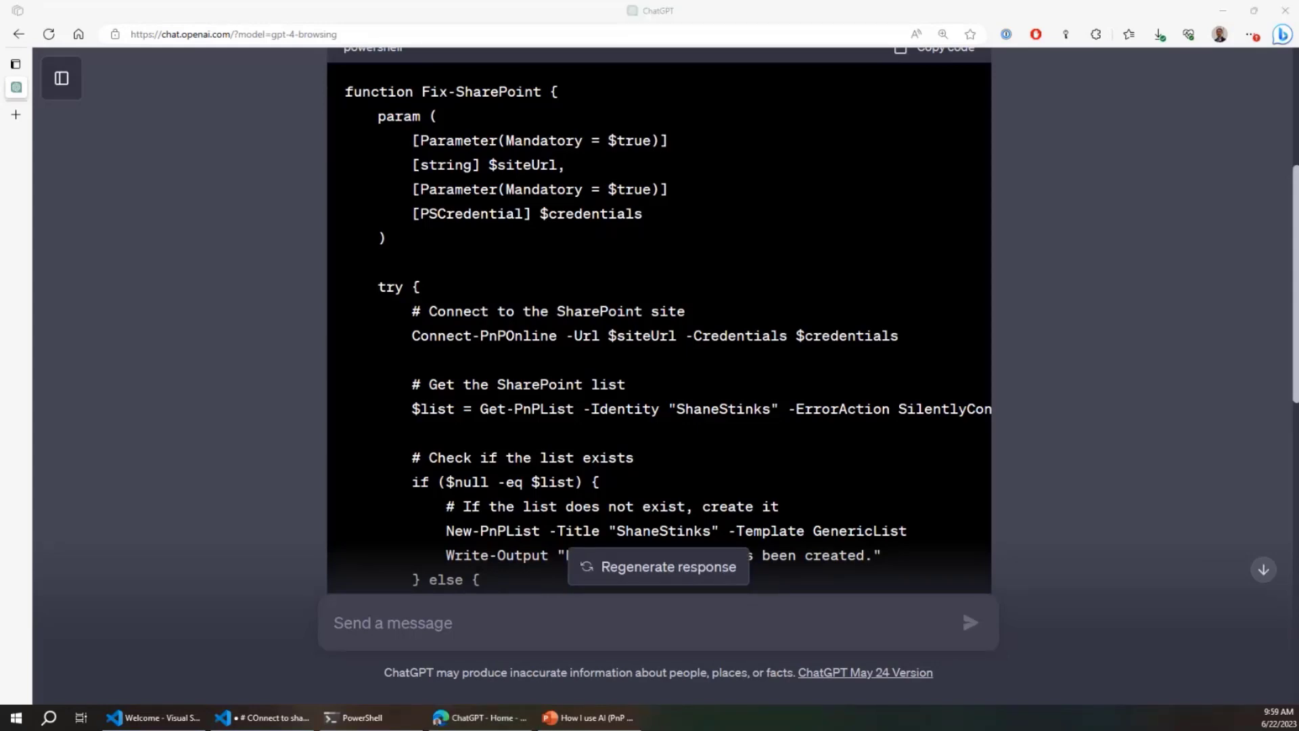
left_click(589, 717)
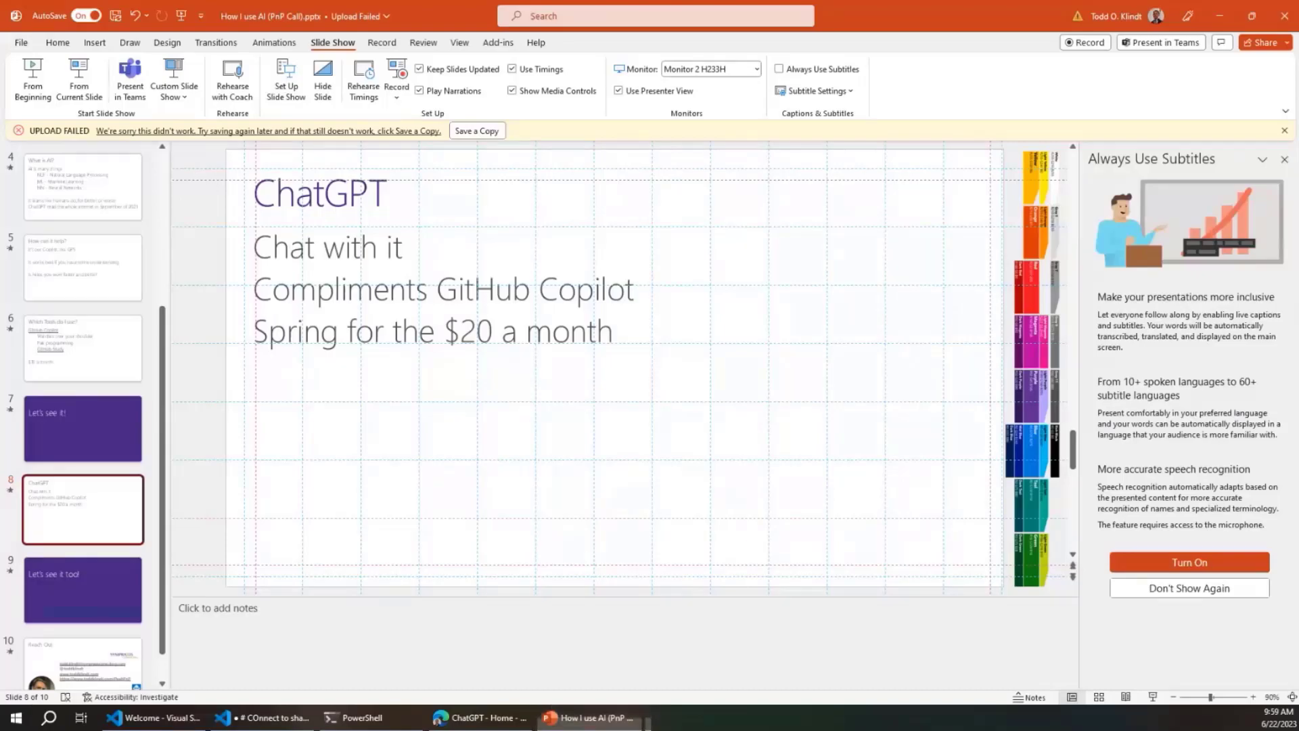